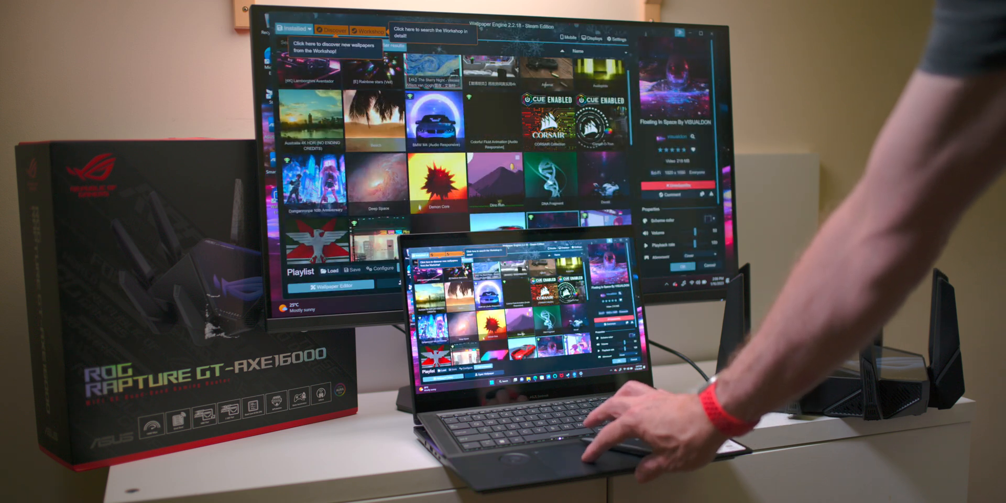
# Step: Scroll the installed wallpapers grid and apply the Long train wallpaper
pyautogui.scroll(-3)
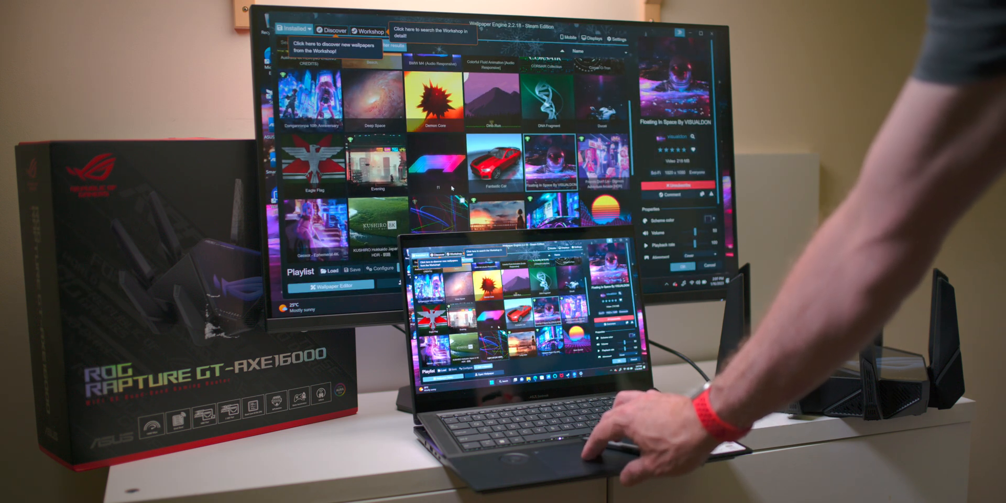
pyautogui.scroll(-3)
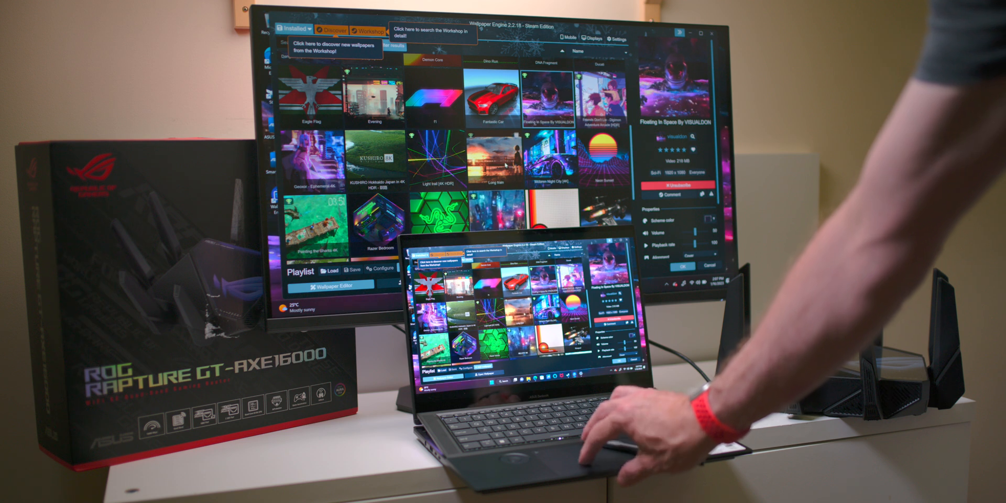
pyautogui.click(495, 149)
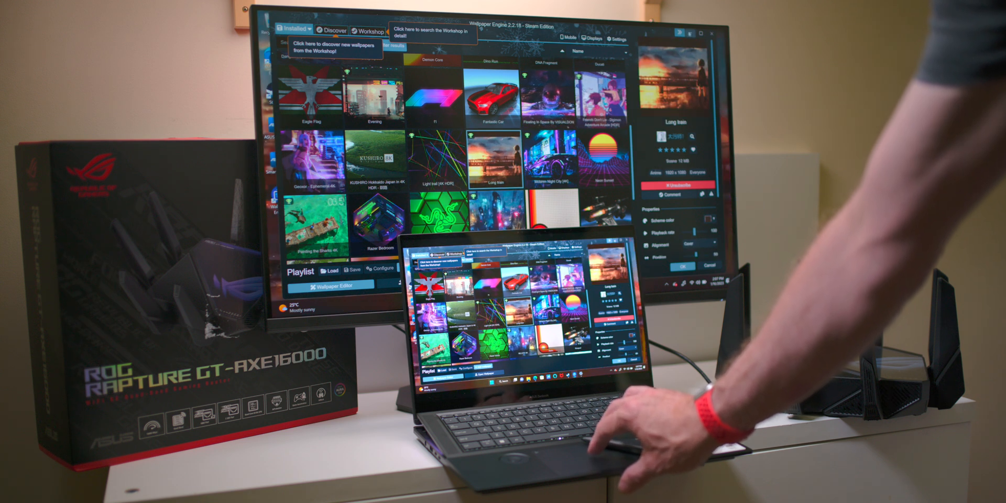